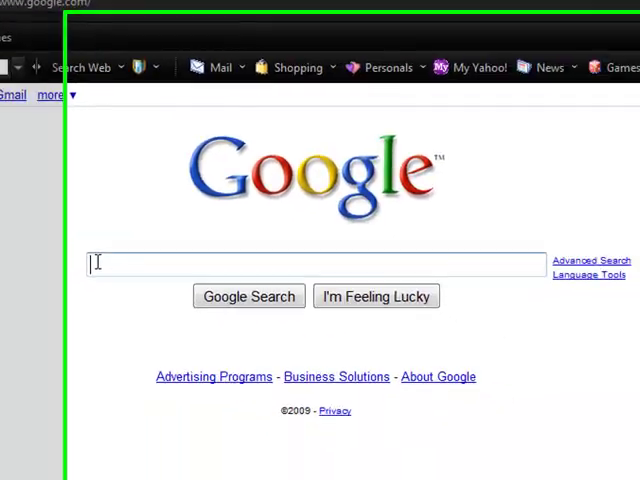
Search Google for 'Any video converter'
text(An)
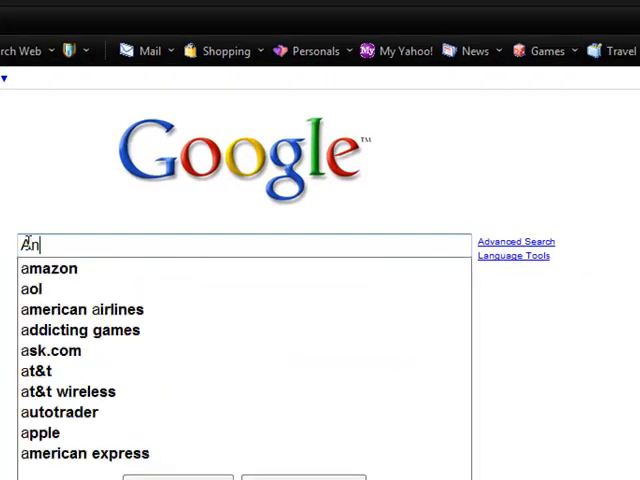
text(ny v)
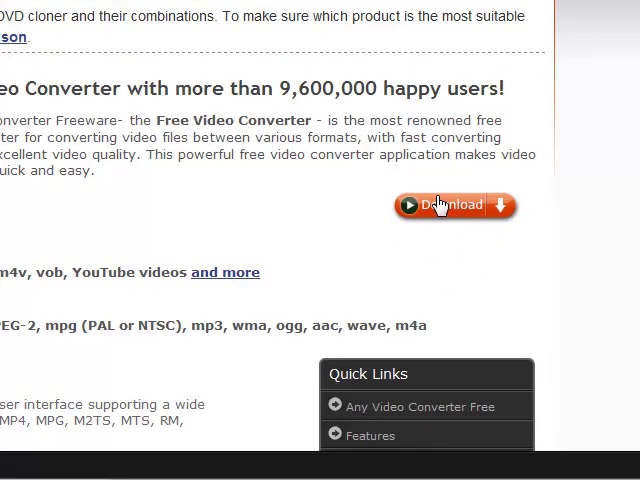
mouse_move(613, 225)
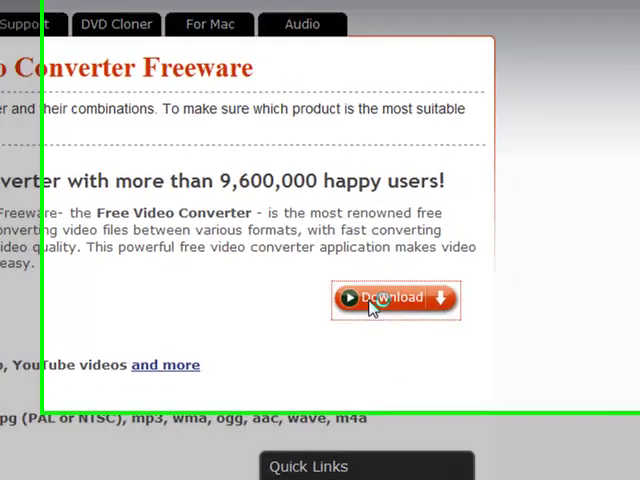
Download and save the free installer avc-free.exe from the freeware page
click(390, 298)
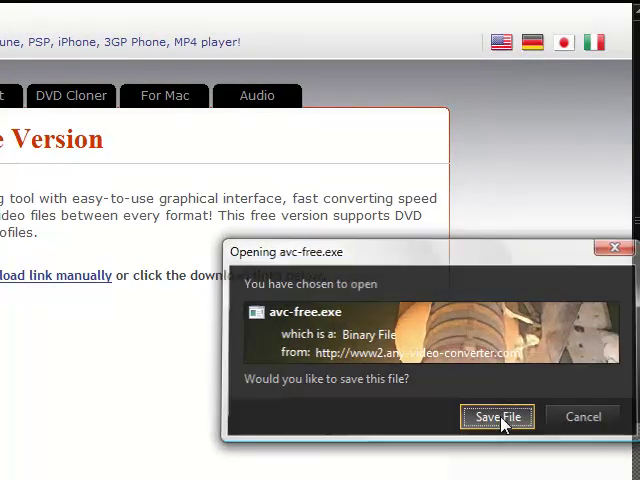
click(496, 416)
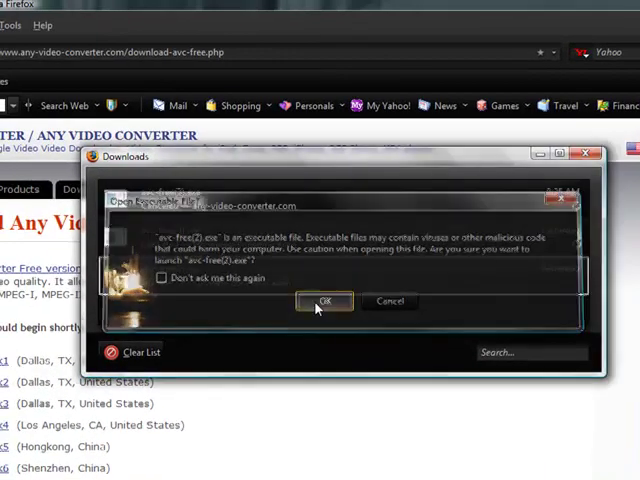
Run avc-free.exe from Downloads, accepting the executable and security warnings
click(325, 301)
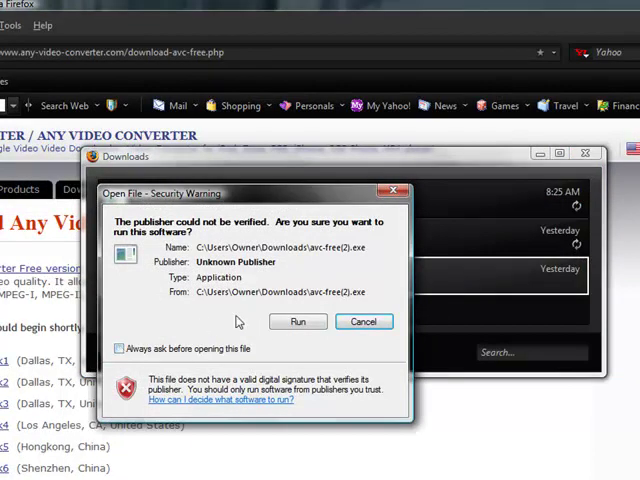
click(364, 321)
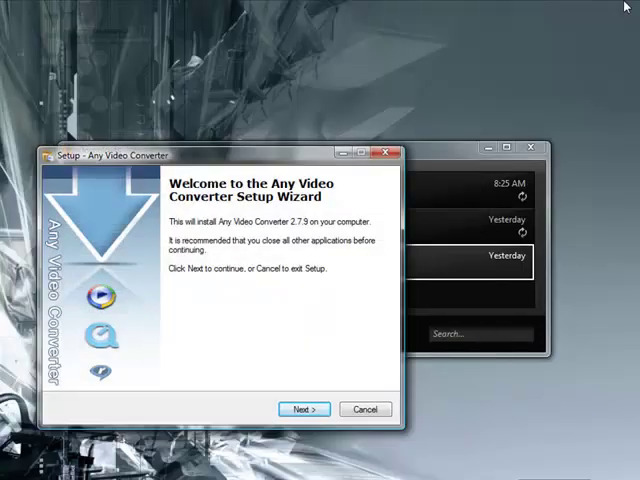
mouse_move(593, 101)
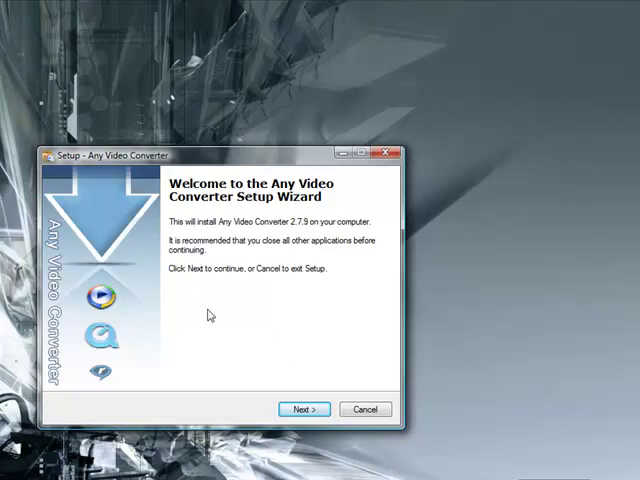
Accept default folders and tasks through Ready to Install, then cancel and exit Setup
click(303, 408)
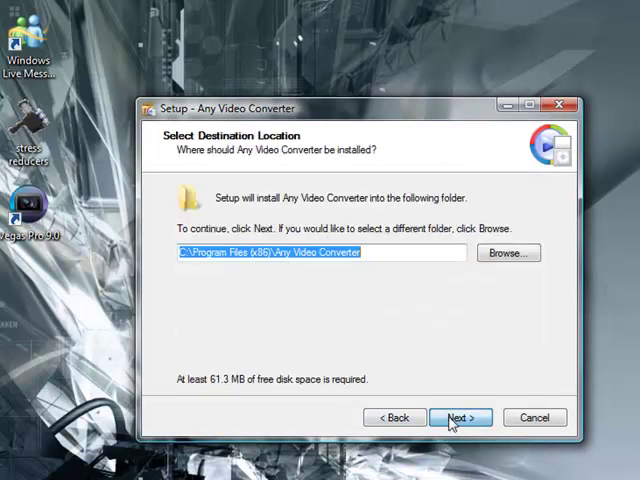
click(459, 417)
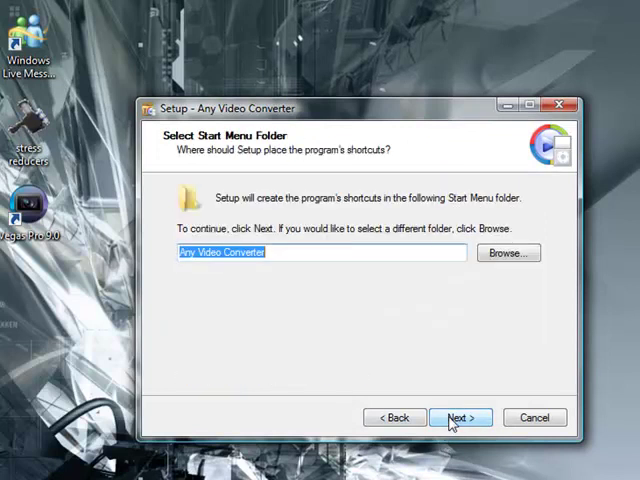
click(460, 417)
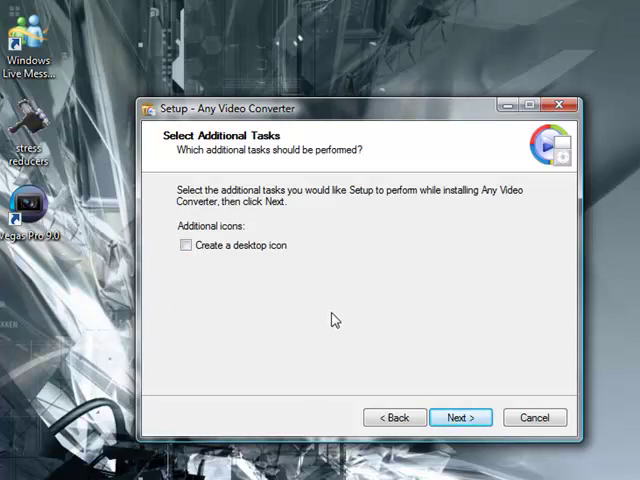
click(459, 417)
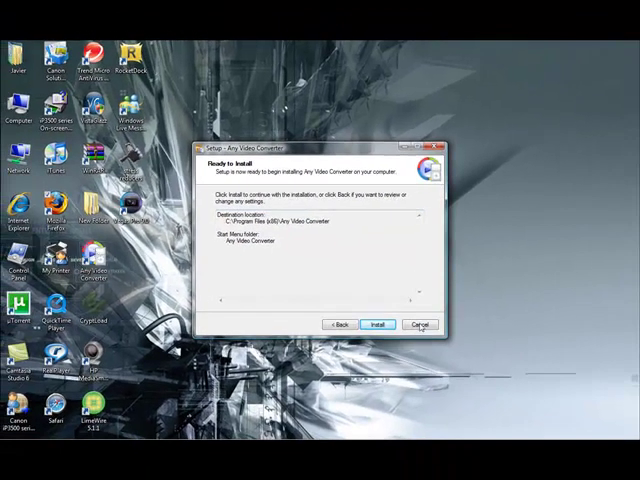
click(420, 324)
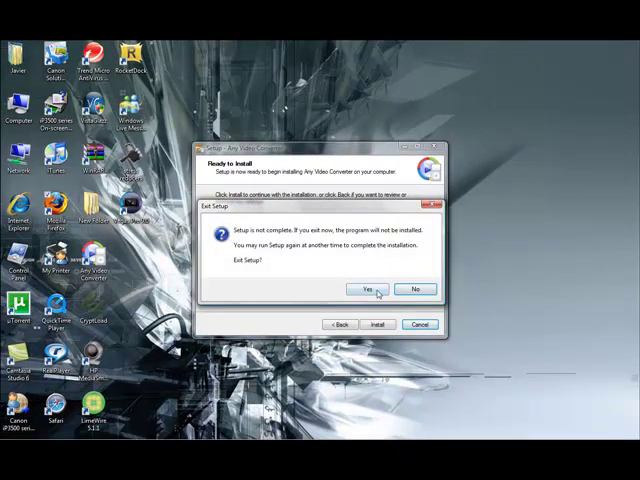
click(370, 289)
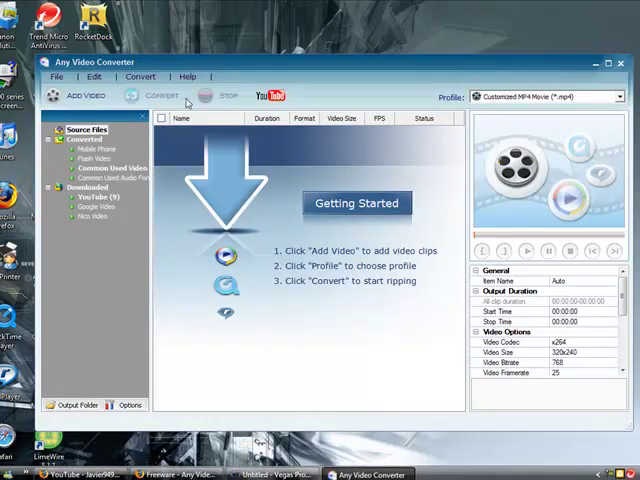
Open YouTube in Firefox from the Any Video Converter toolbar
click(271, 95)
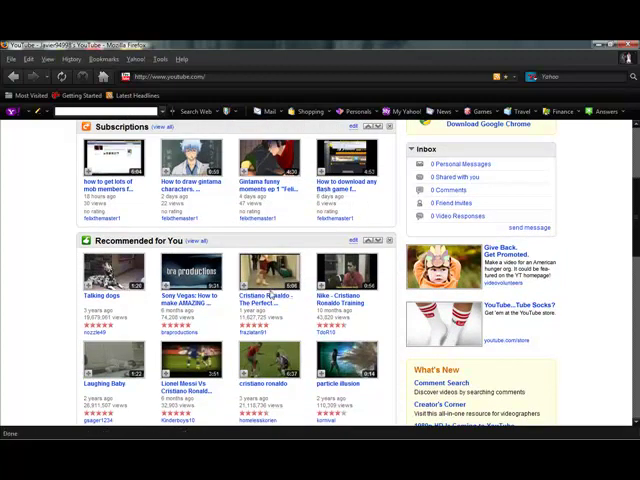
click(267, 277)
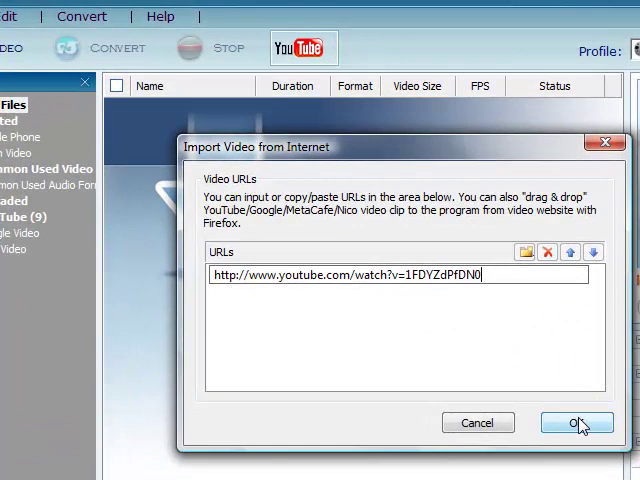
Import the pasted YouTube URL and keep Customized MP4 Movie (*.mp4) as profile
click(577, 422)
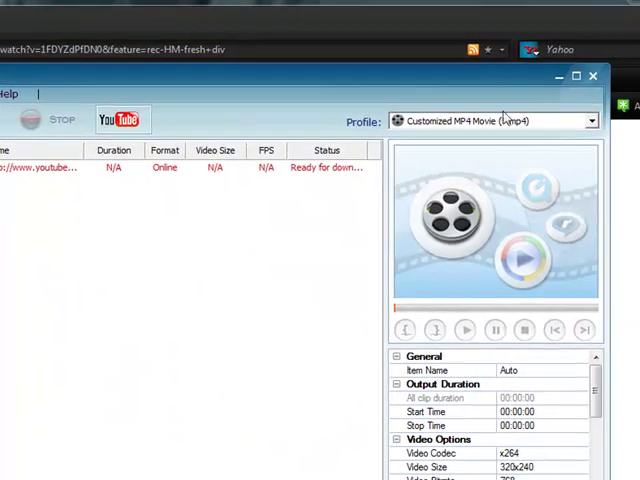
click(591, 120)
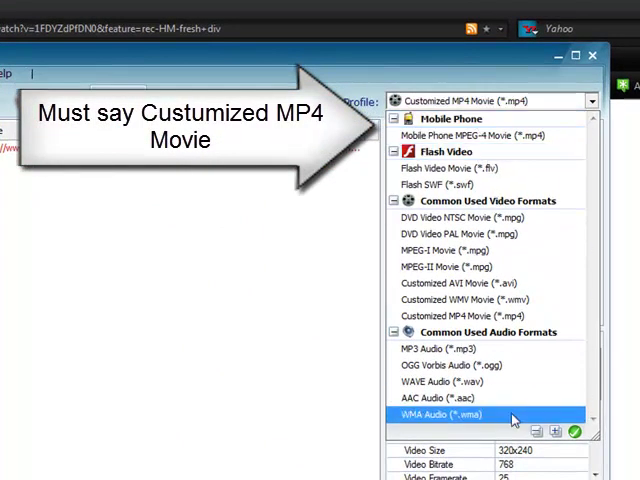
click(451, 316)
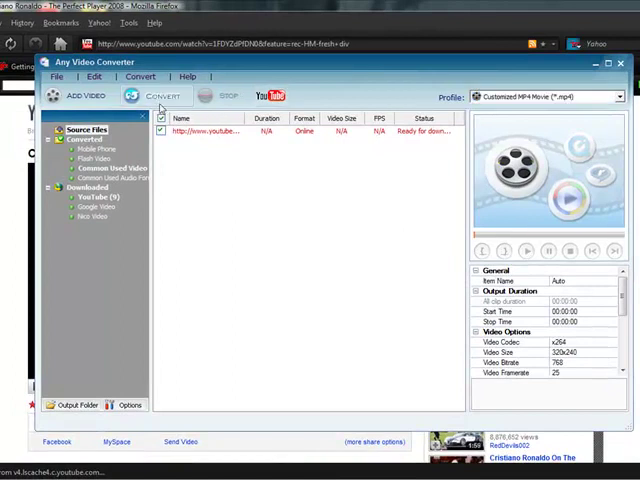
Convert the video, decline the Pro upgrade, and open the MP4's destination folder
click(160, 95)
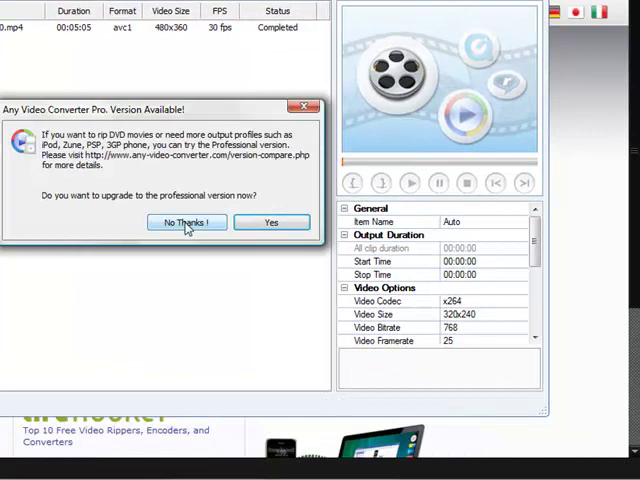
click(186, 222)
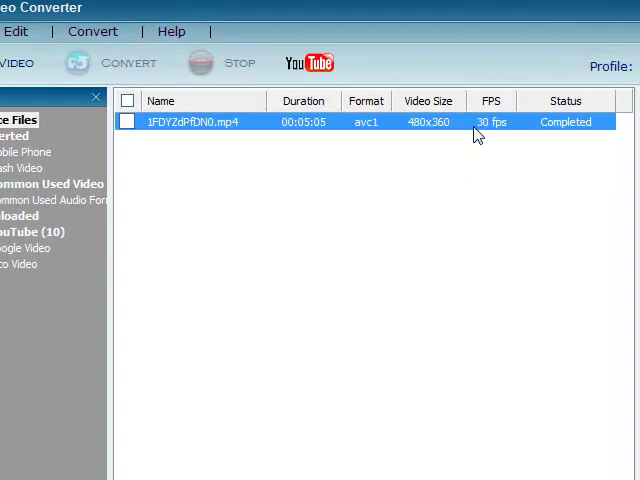
right_click(195, 122)
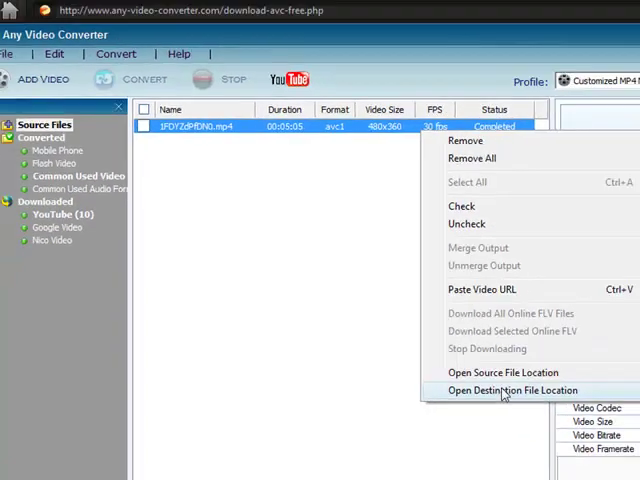
click(513, 390)
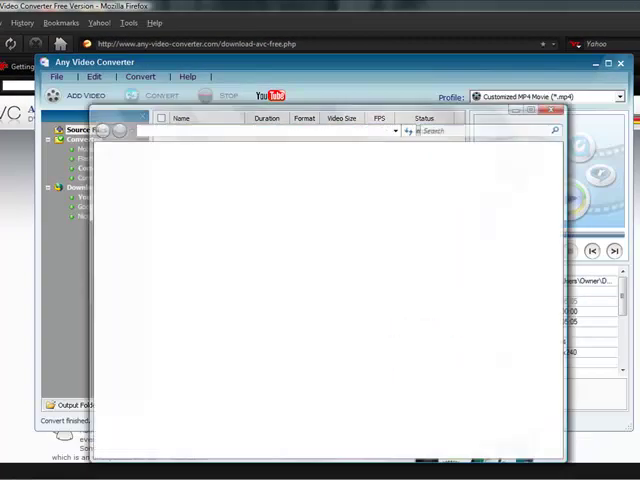